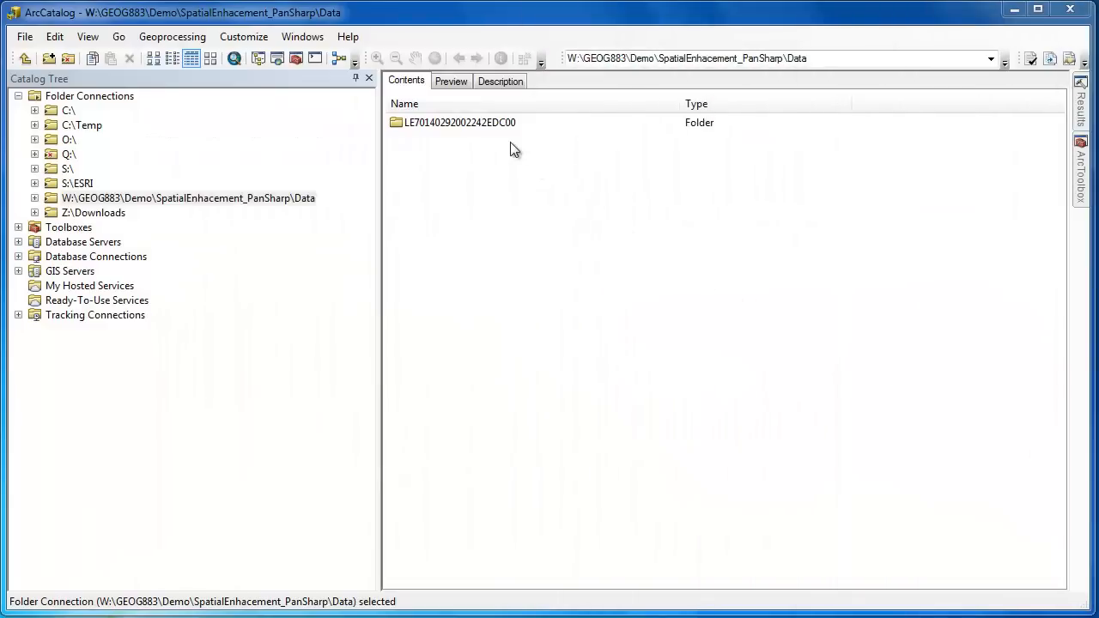
{"action": "double_click", "coordinate": [459, 122]}
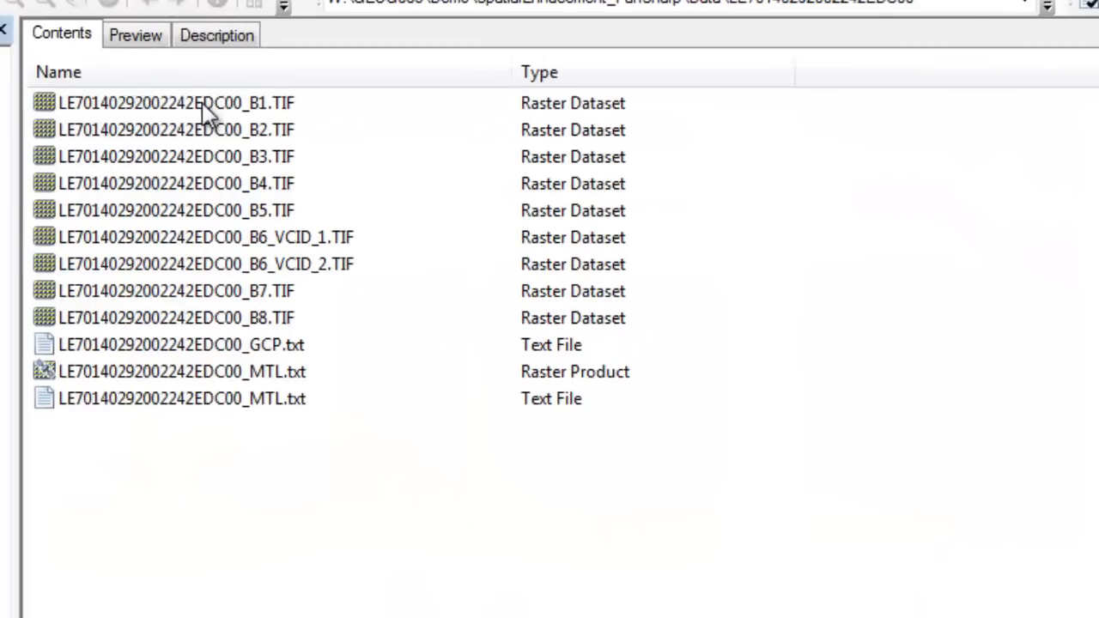
{"action": "mouse_move", "coordinate": [421, 228]}
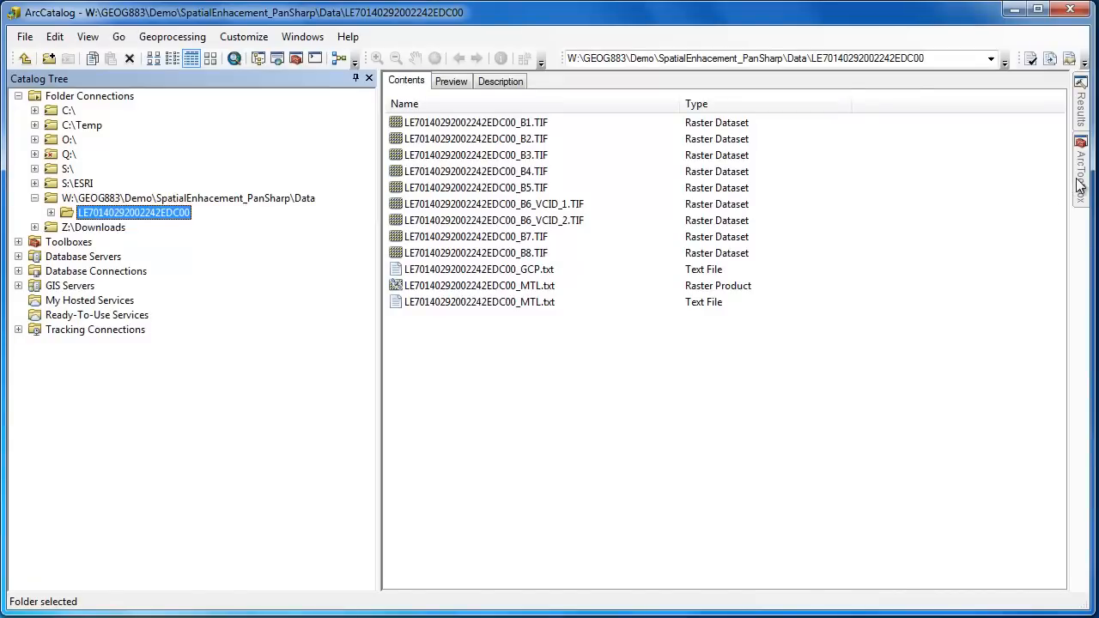
{"action": "left_click", "coordinate": [1081, 167]}
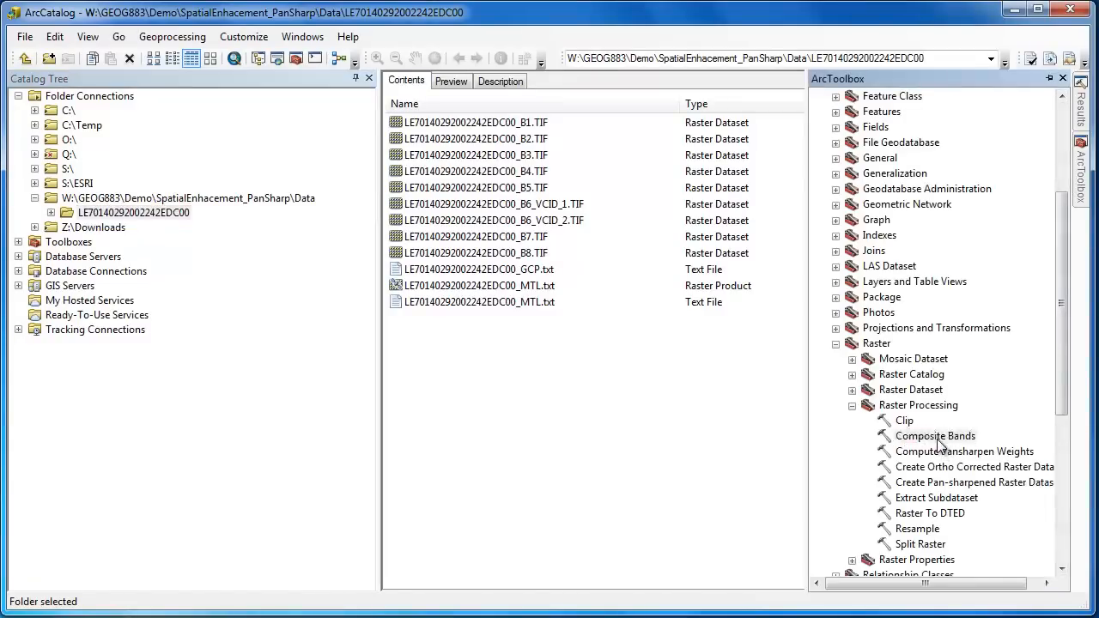
{"action": "double_click", "coordinate": [935, 436]}
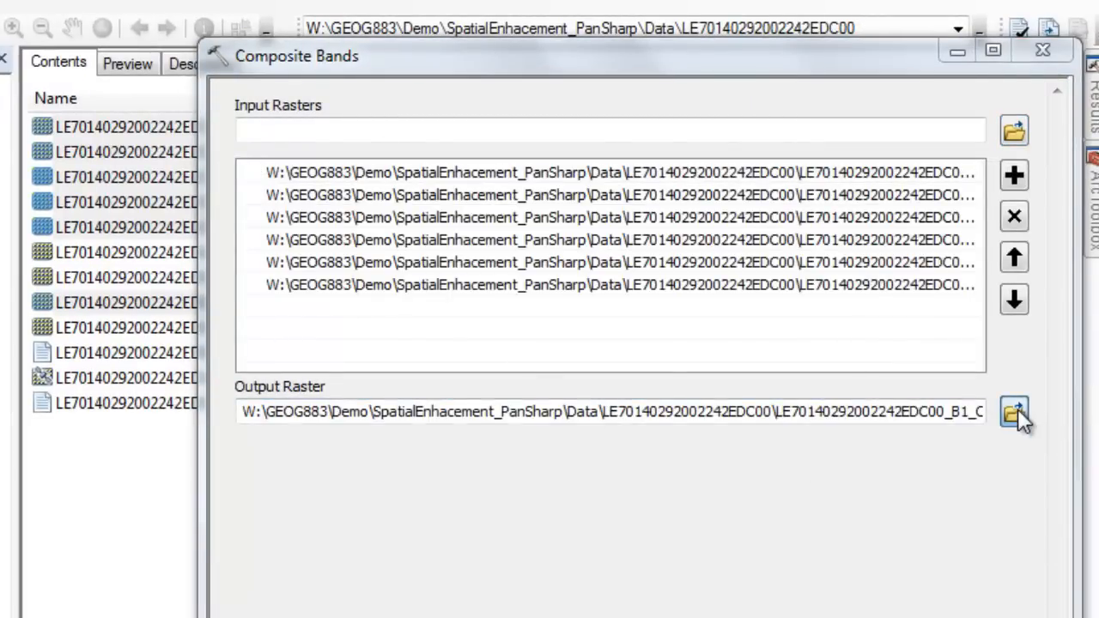
{"action": "left_click", "coordinate": [1014, 413]}
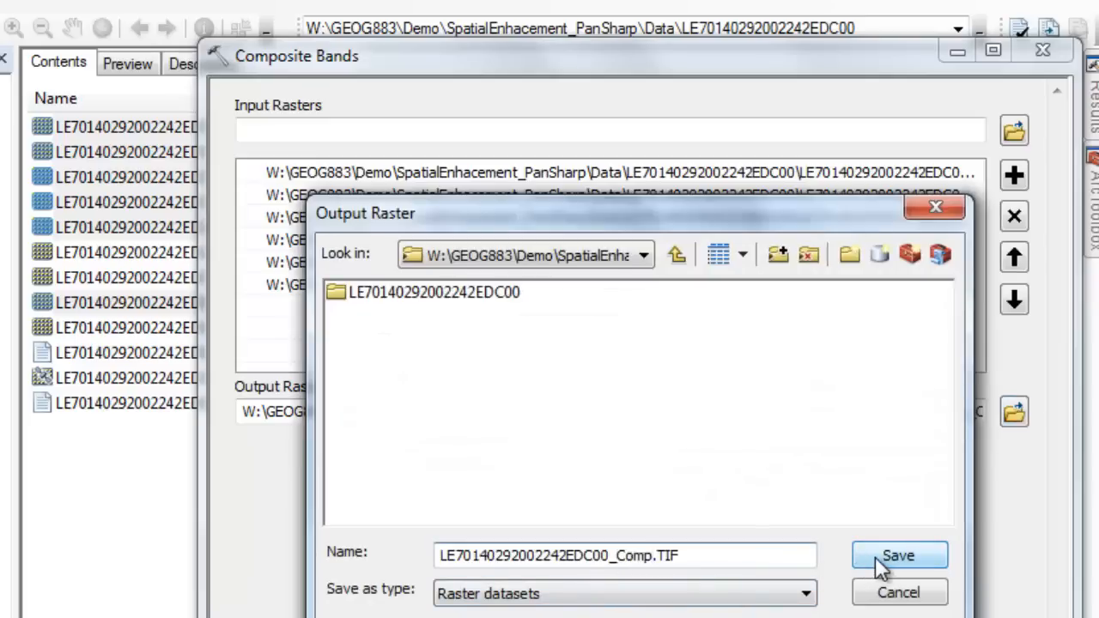
{"action": "left_click", "coordinate": [898, 555]}
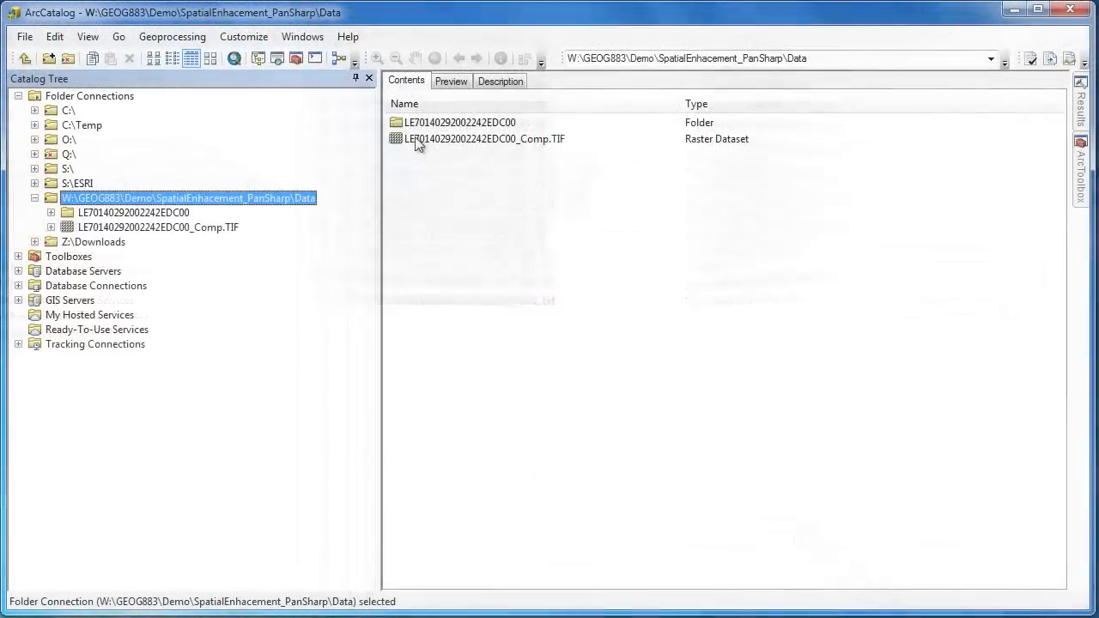
Step: Select the Comp.TIF raster to view its bands and expand Raster Processing tools
{"action": "left_click", "coordinate": [483, 138]}
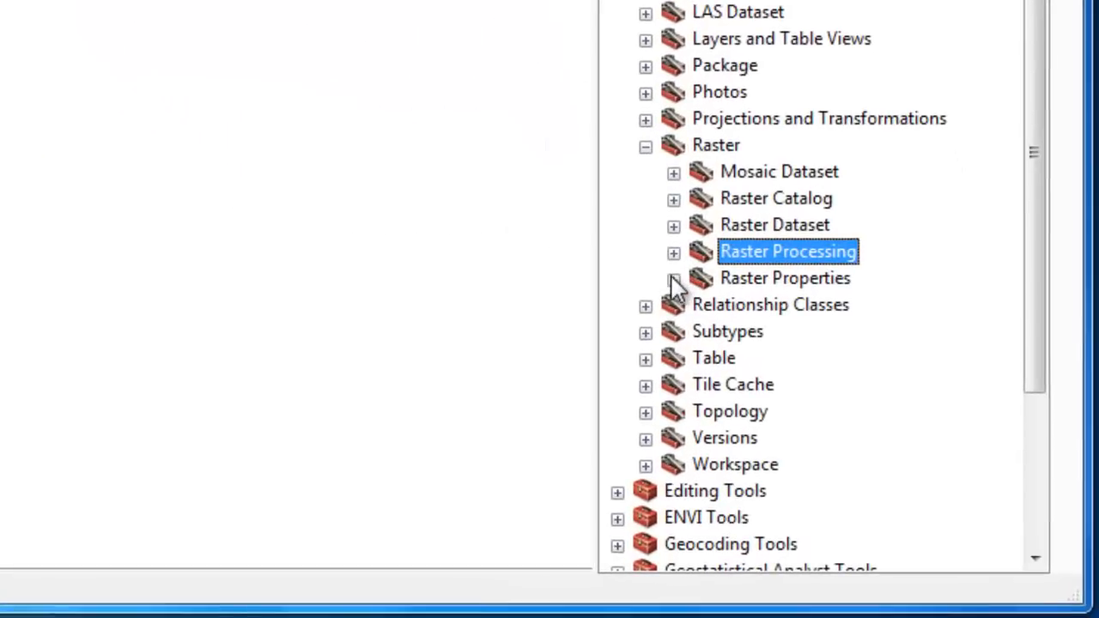
{"action": "left_click", "coordinate": [675, 252]}
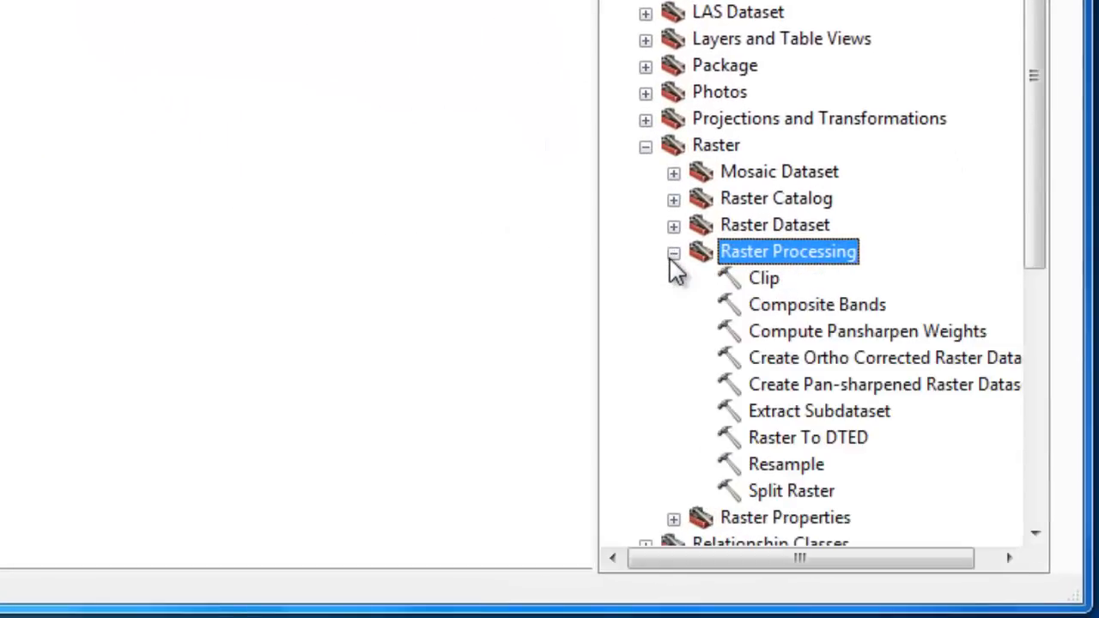
{"action": "mouse_move", "coordinate": [674, 305]}
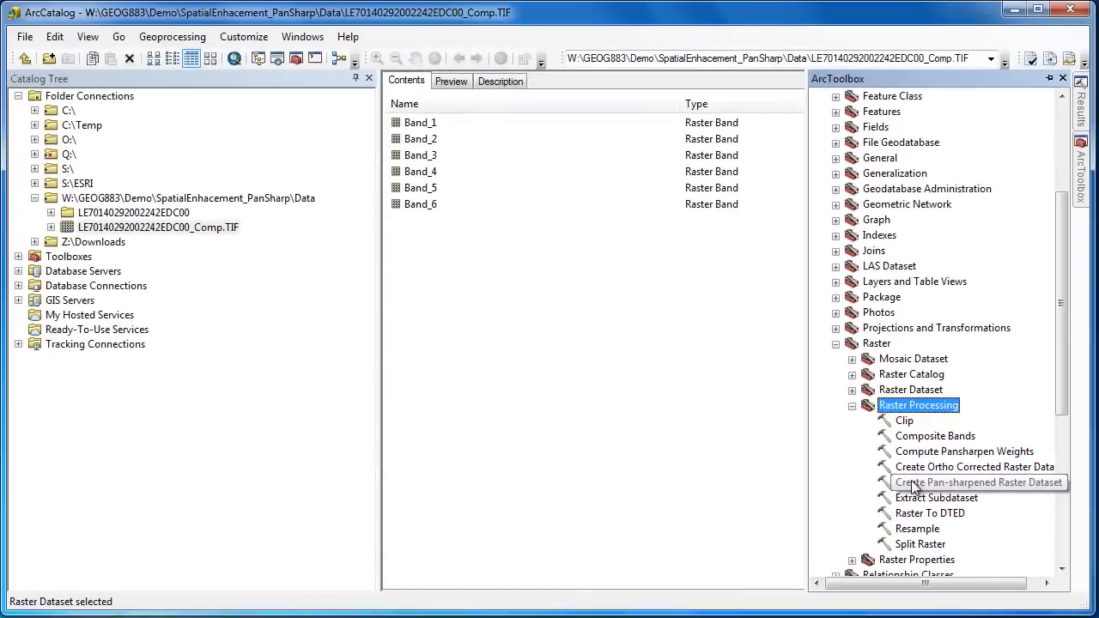
Step: Run Create Pan-sharpened Raster Dataset on Comp.TIF with B8, then view PanSharp.tif bands
{"action": "double_click", "coordinate": [974, 481]}
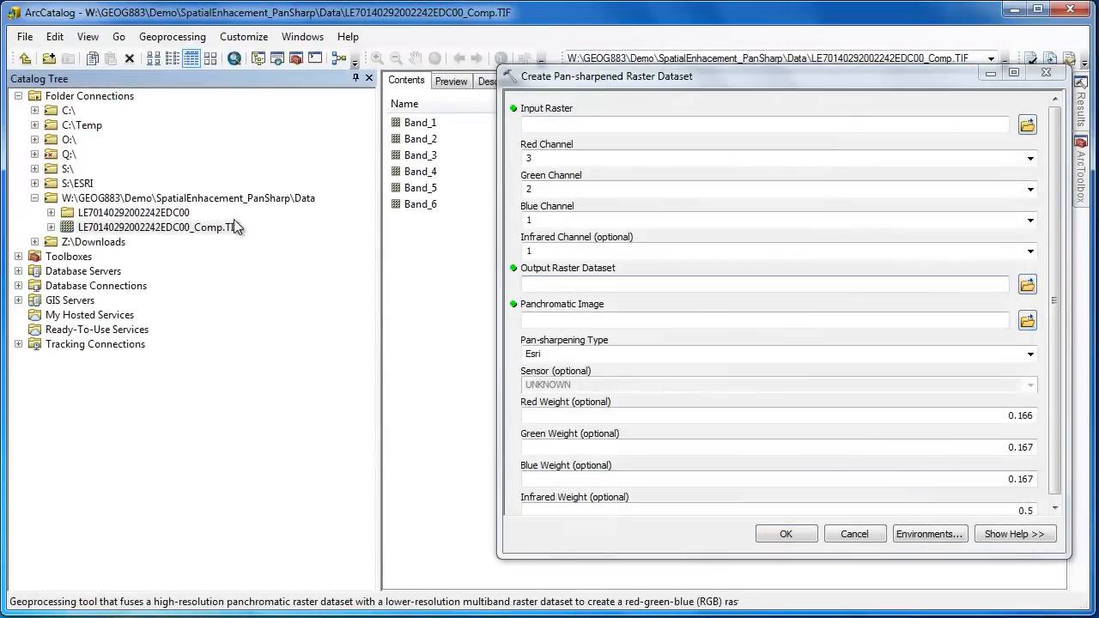
{"action": "left_click", "coordinate": [154, 227]}
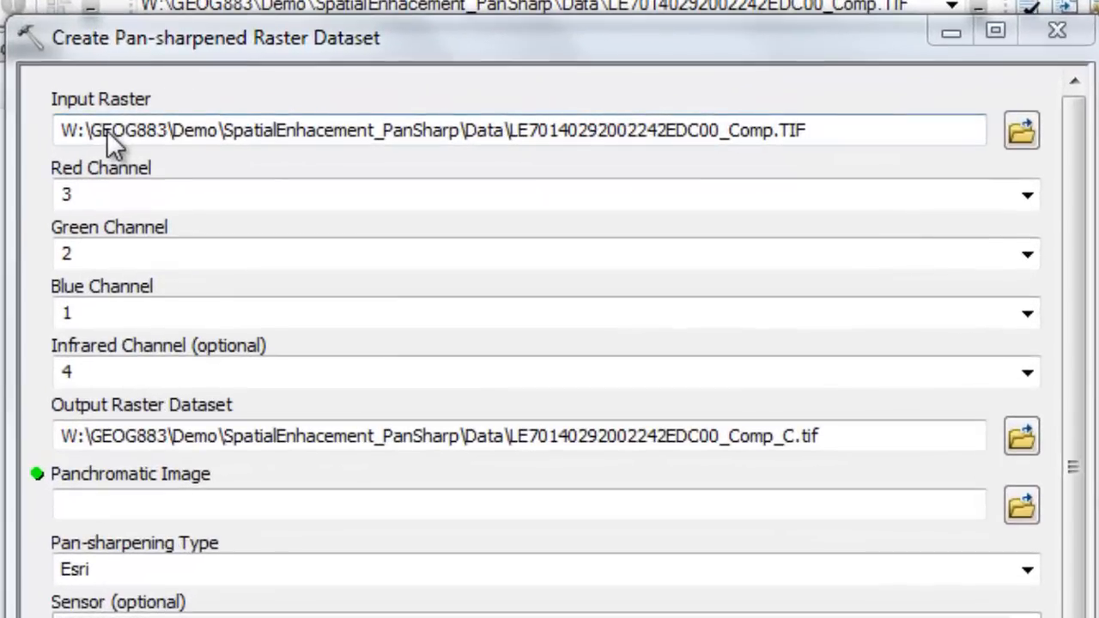
{"action": "mouse_move", "coordinate": [150, 223]}
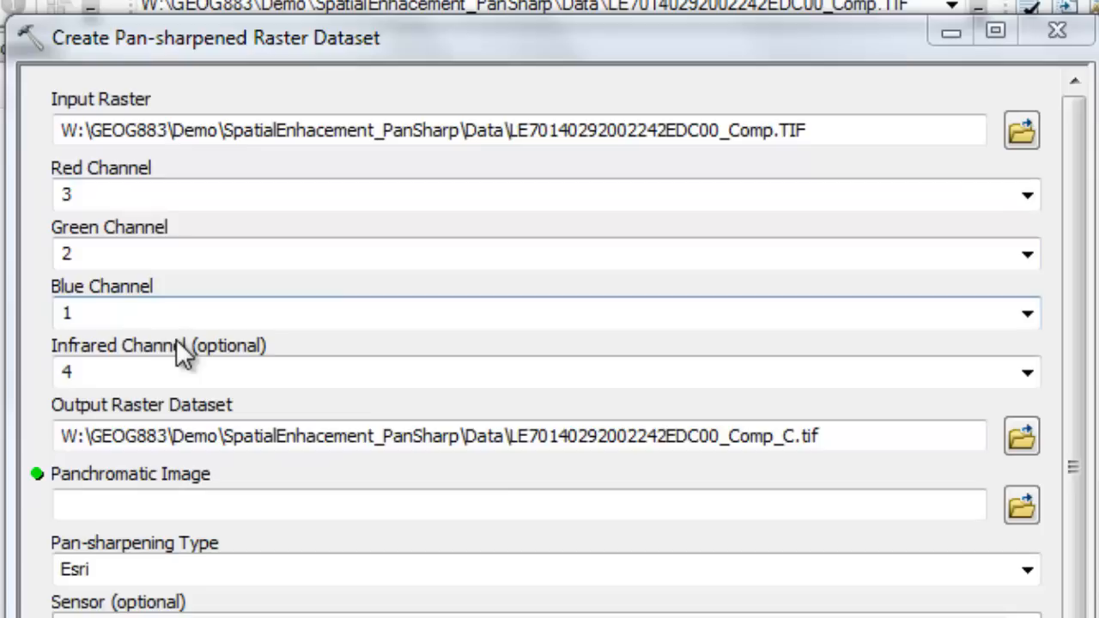
{"action": "mouse_move", "coordinate": [185, 376]}
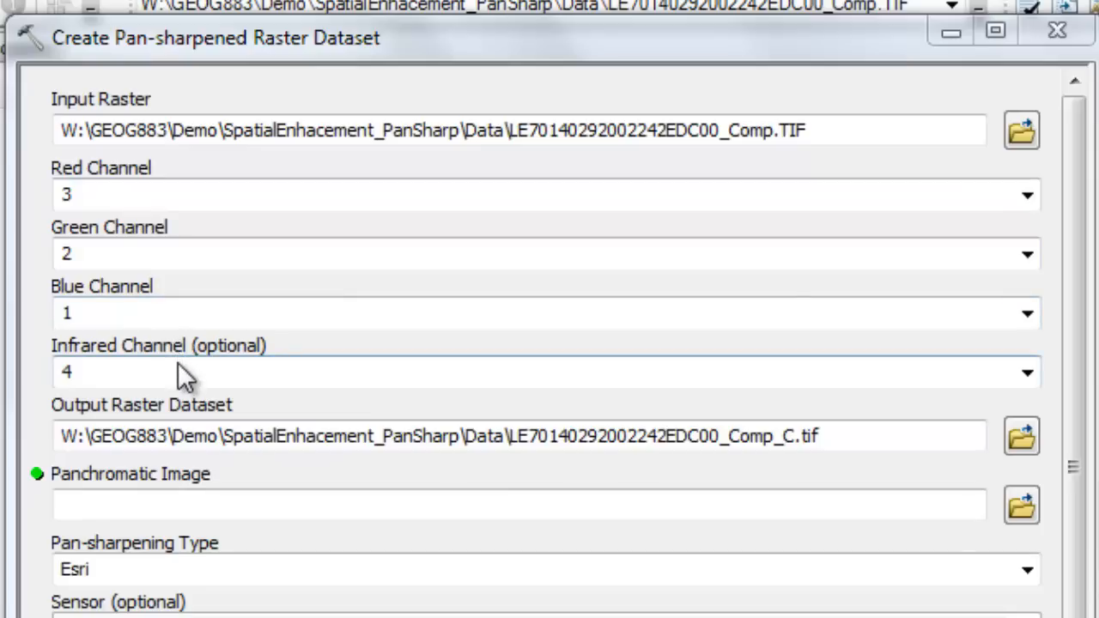
{"action": "mouse_move", "coordinate": [408, 408]}
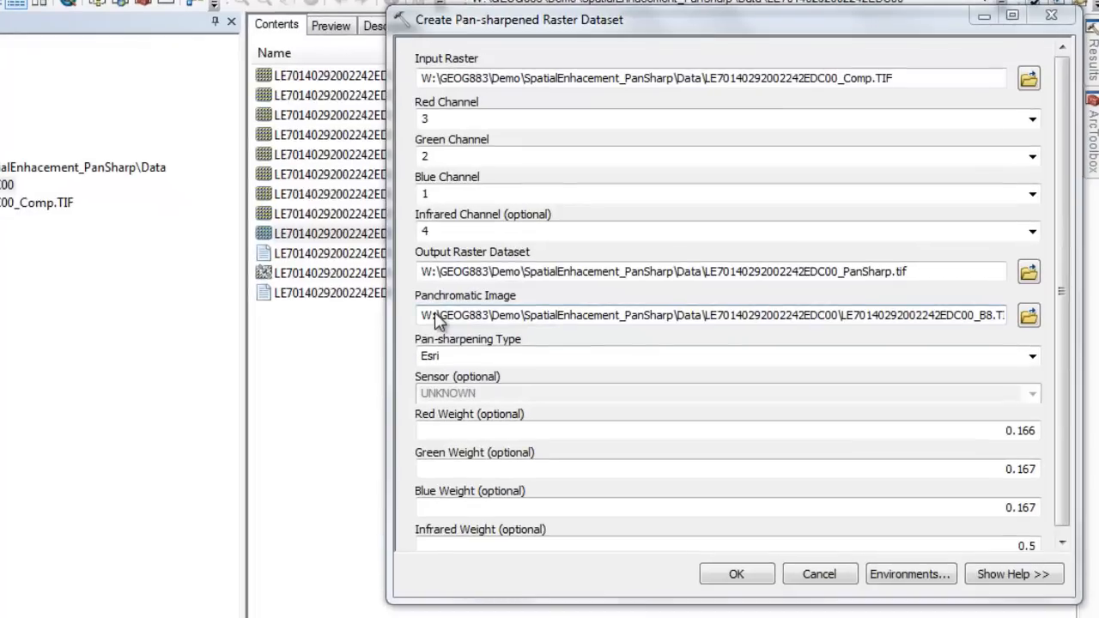
{"action": "mouse_move", "coordinate": [816, 348]}
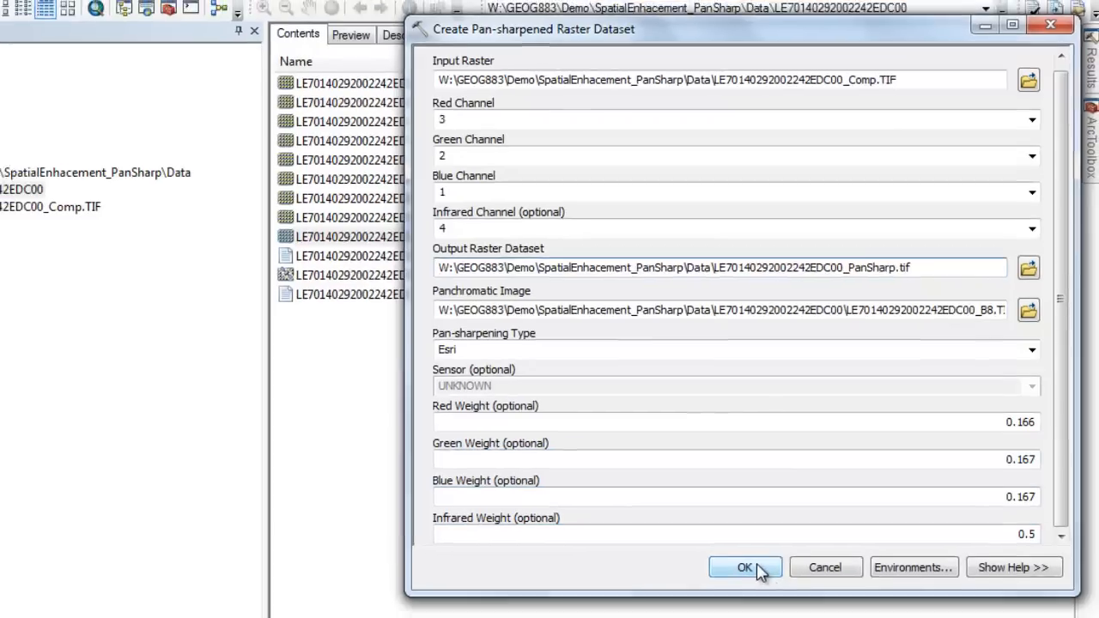
{"action": "left_click", "coordinate": [745, 567]}
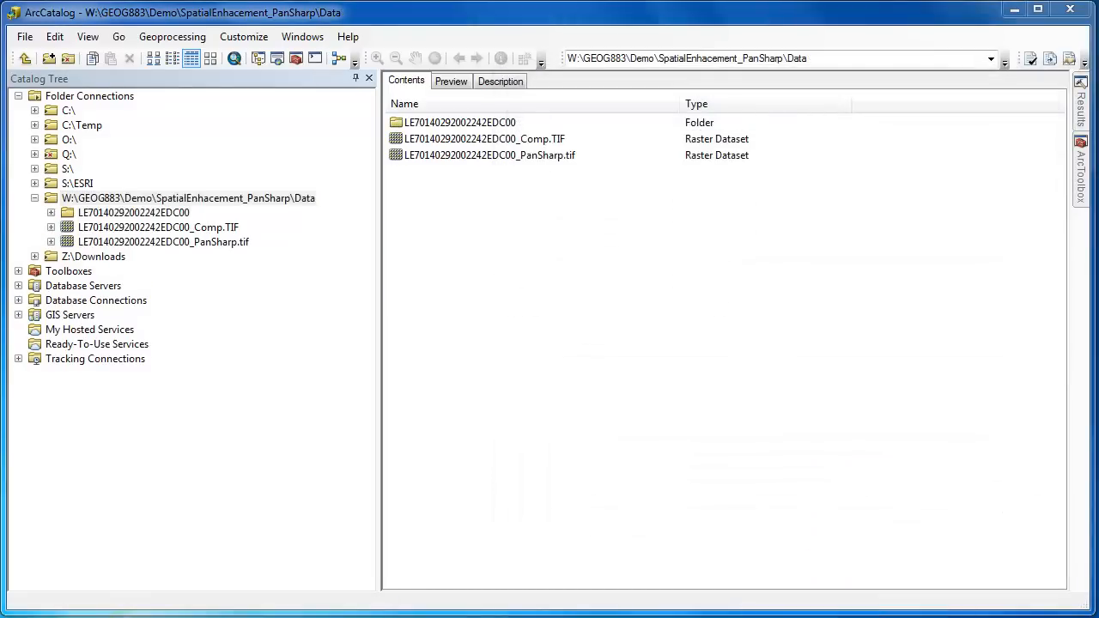
{"action": "left_click", "coordinate": [487, 155]}
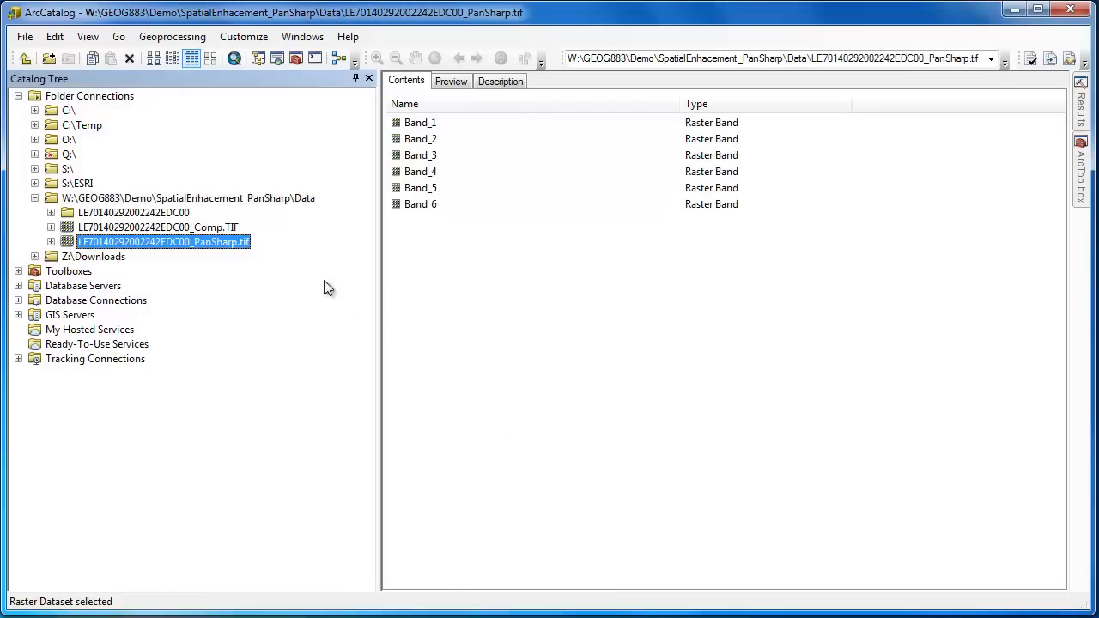
{"action": "right_click", "coordinate": [146, 227]}
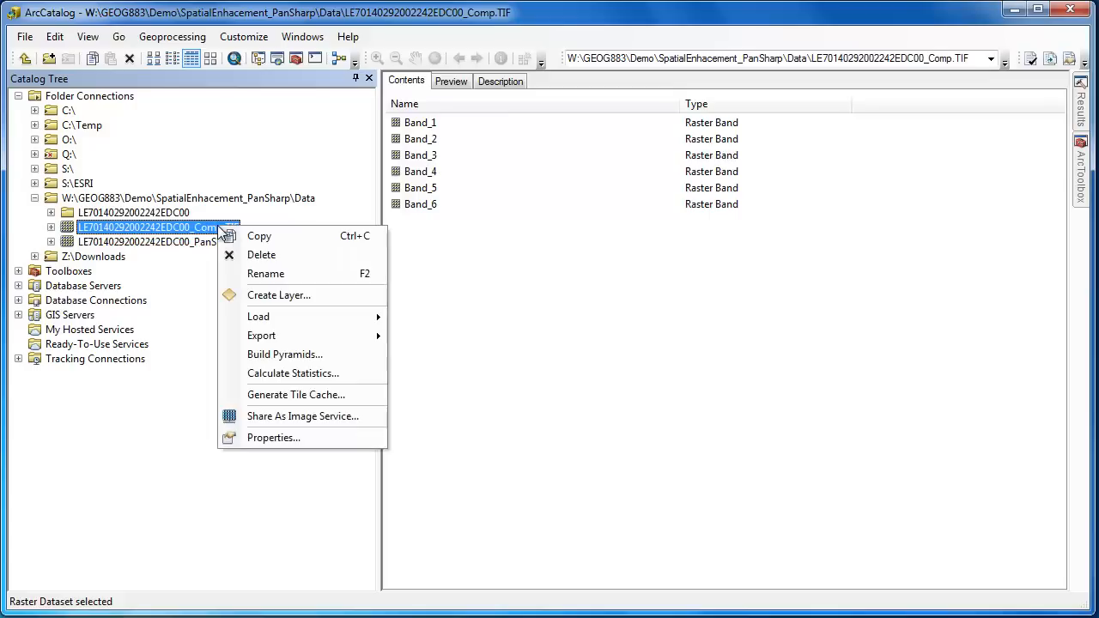
{"action": "left_click", "coordinate": [273, 438]}
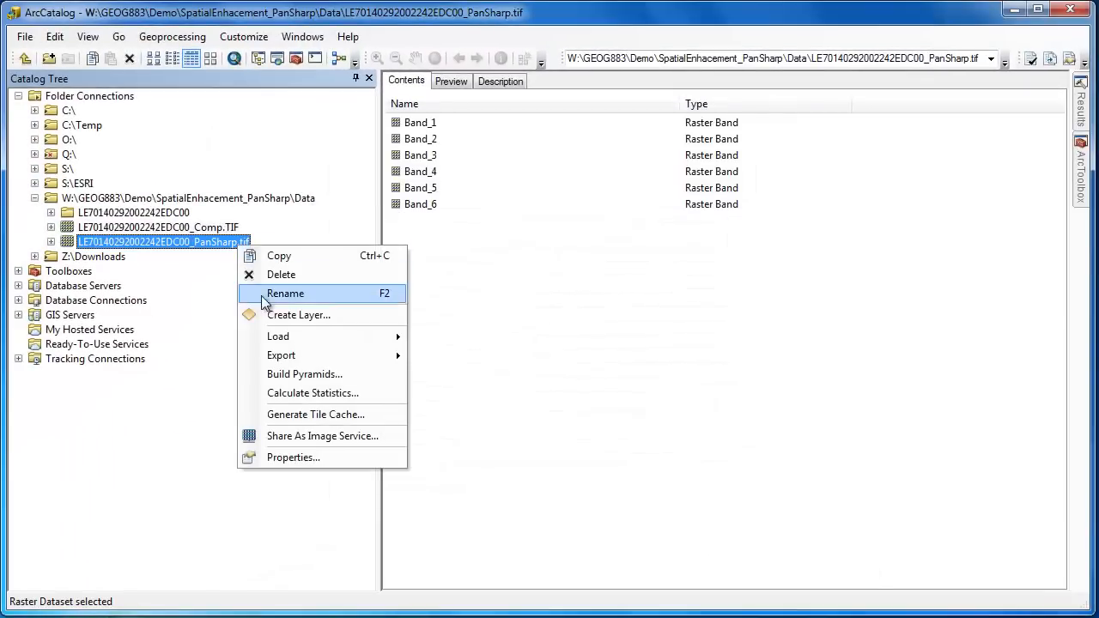
{"action": "mouse_move", "coordinate": [293, 457]}
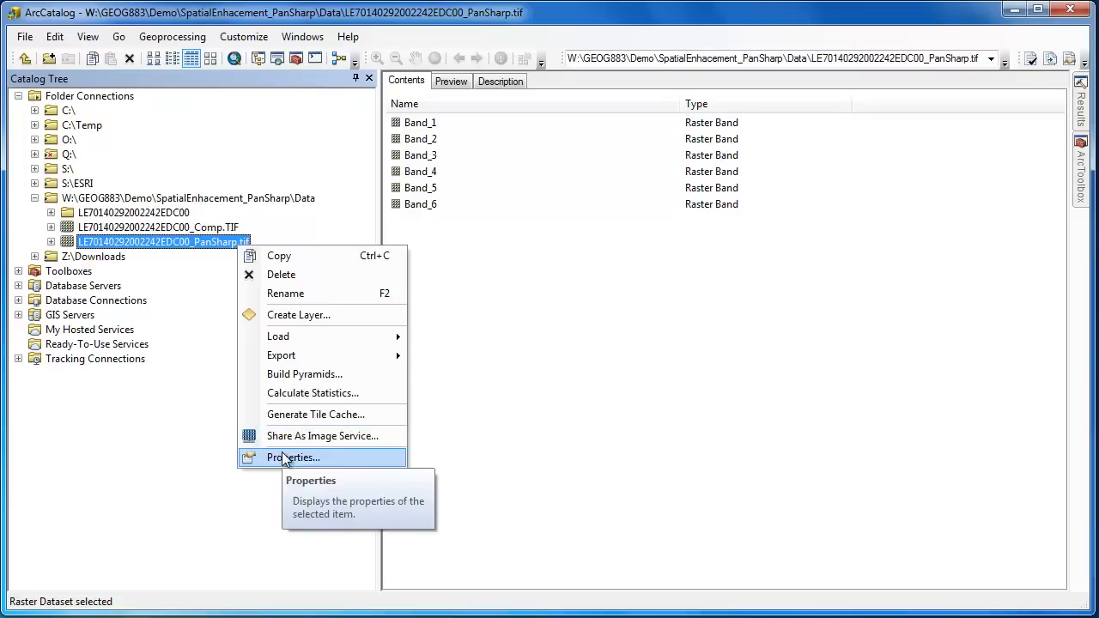
{"action": "left_click", "coordinate": [292, 457]}
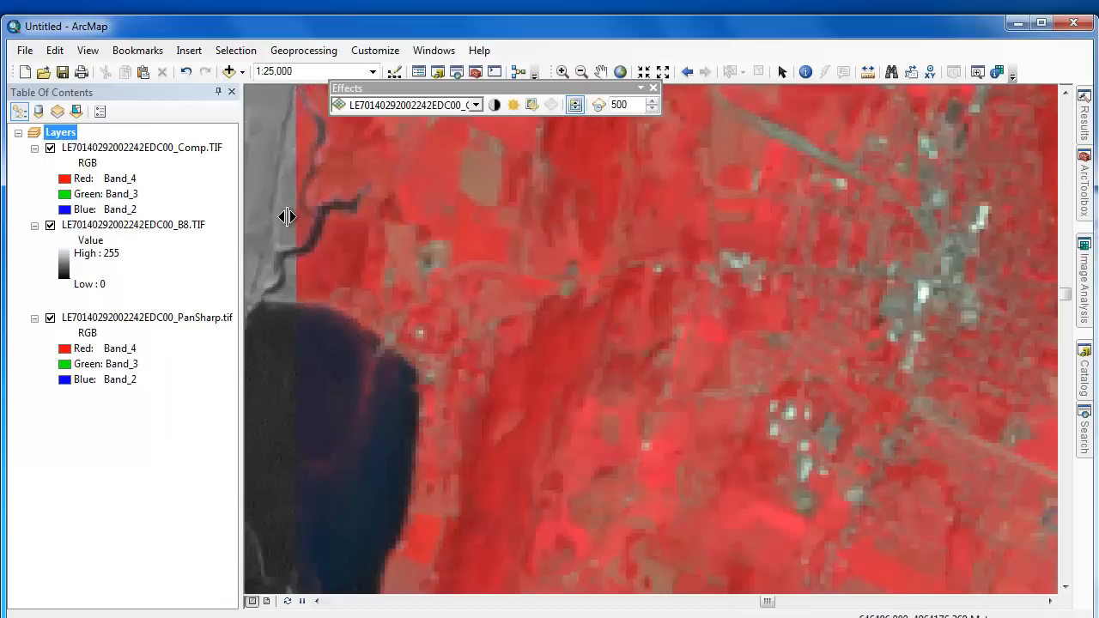
Step: Swipe the composite back and forth over band 8, then switch off B8.TIF
{"action": "left_click_drag", "start_coordinate": [287, 215], "coordinate": [975, 288]}
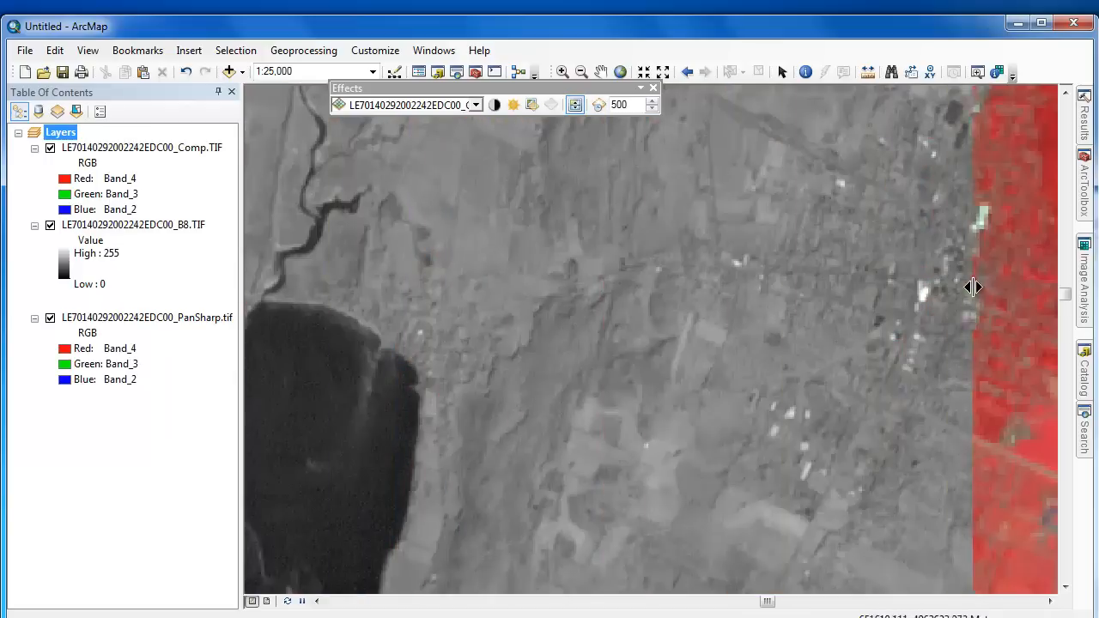
{"action": "left_click_drag", "start_coordinate": [973, 287], "coordinate": [411, 223]}
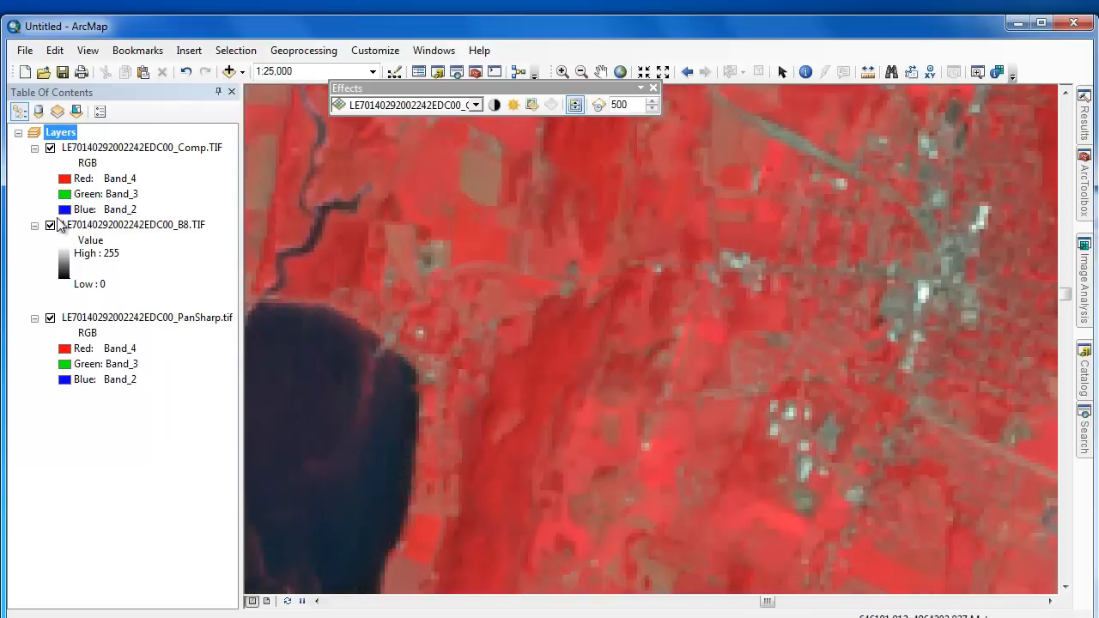
{"action": "left_click", "coordinate": [50, 225]}
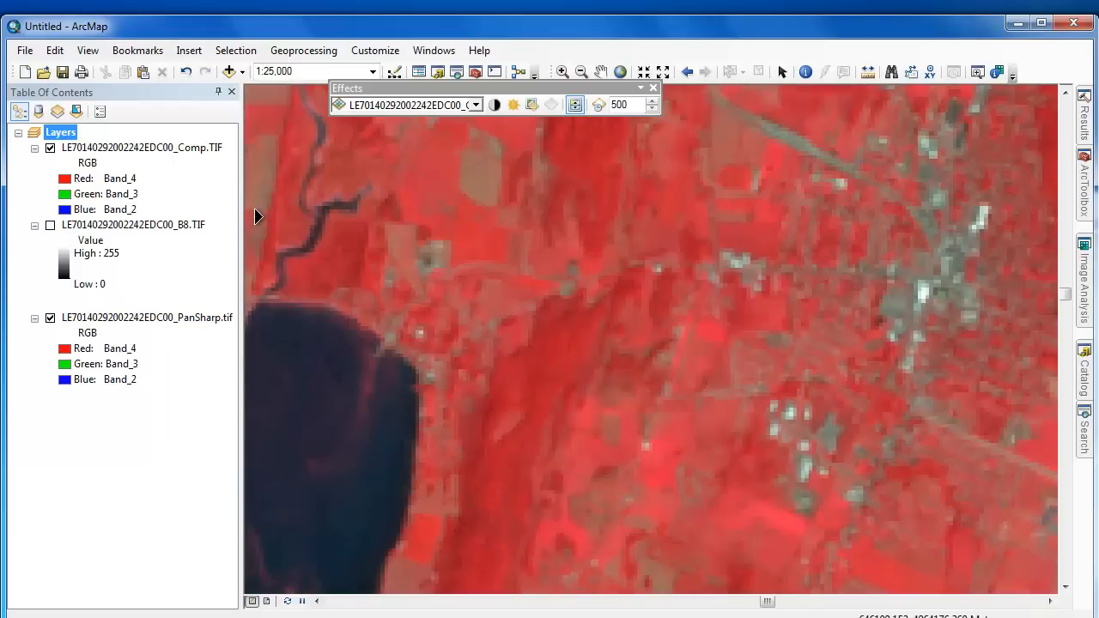